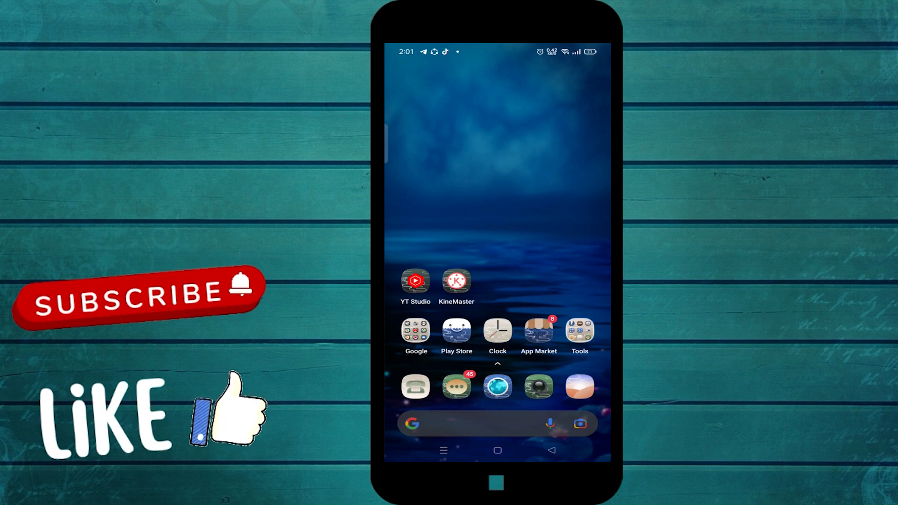
# Launch YouTube from the Google folder and show its account menu.
pyautogui.click(415, 331)
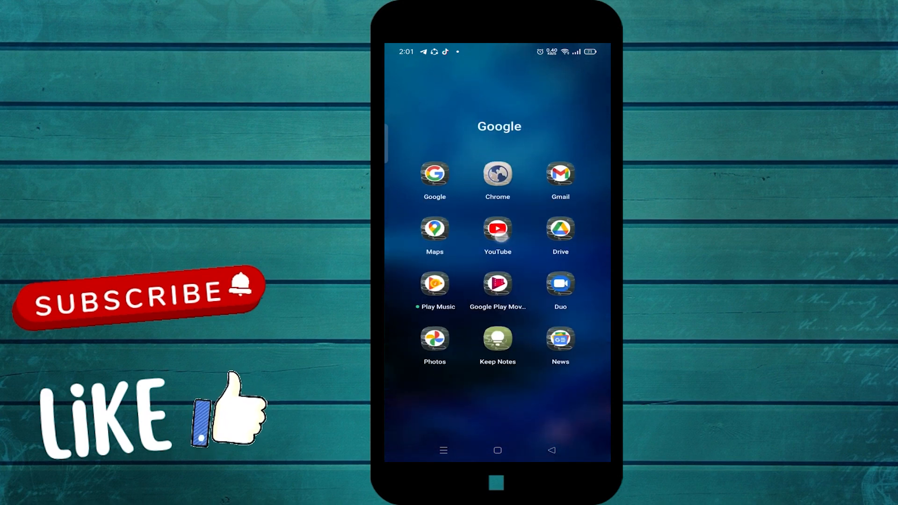
pyautogui.click(497, 229)
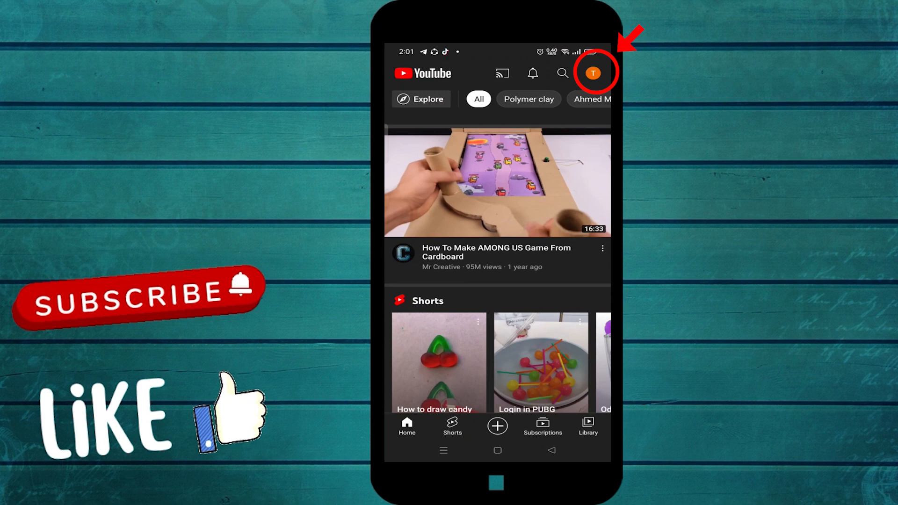
pyautogui.click(593, 73)
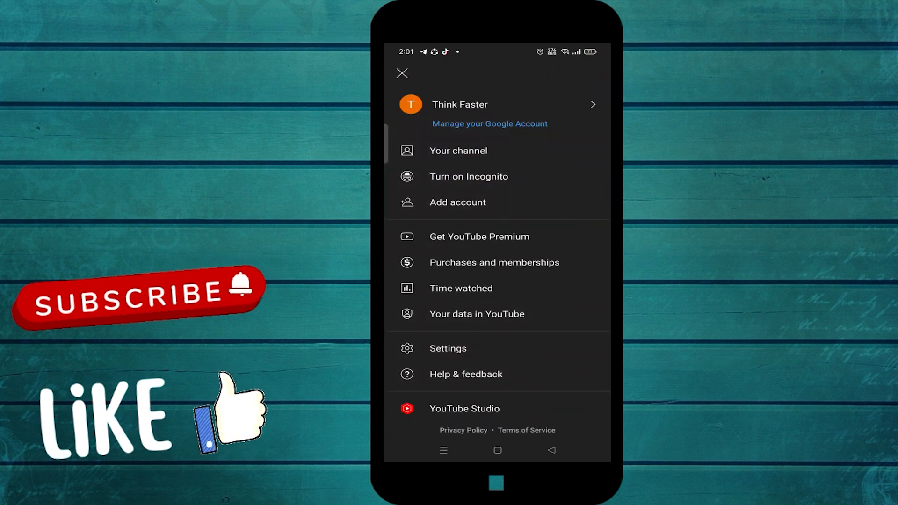
# Go from Settings to the History & privacy page and its Manage all activity option.
pyautogui.click(448, 348)
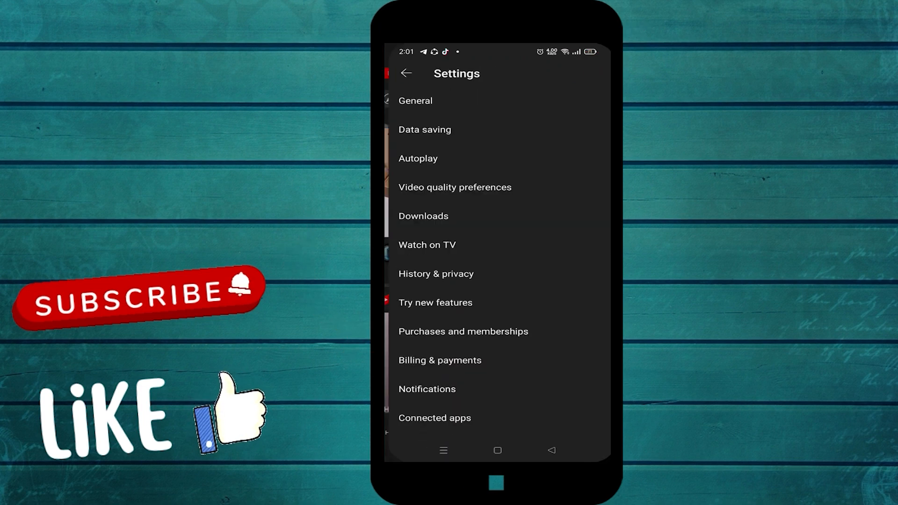
pyautogui.click(436, 273)
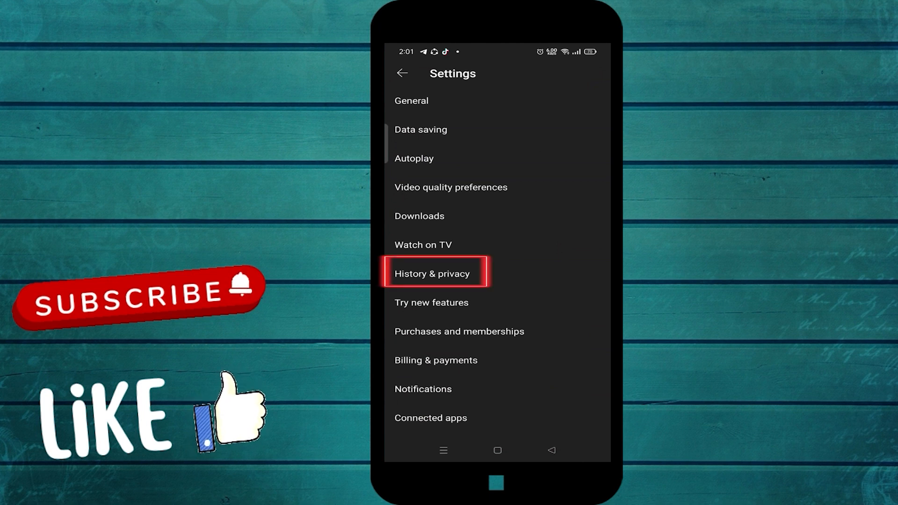
pyautogui.click(433, 273)
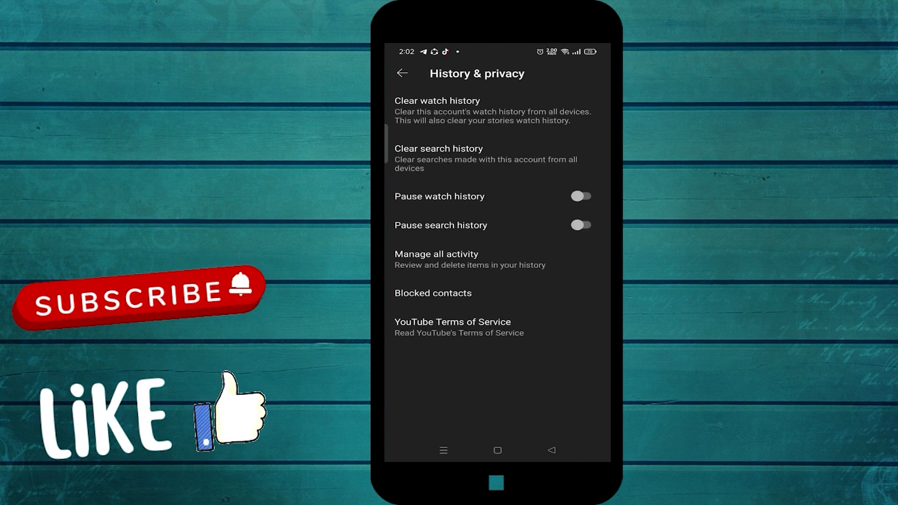
pyautogui.click(447, 259)
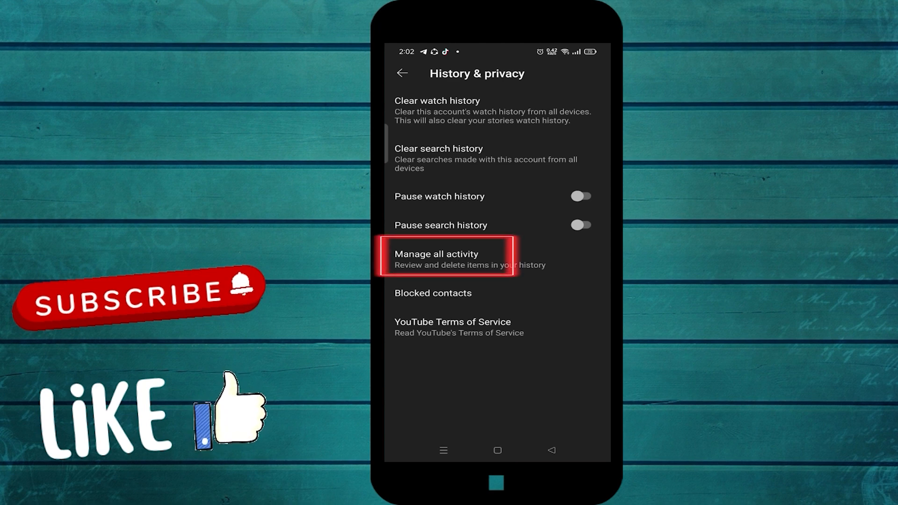
pyautogui.click(470, 259)
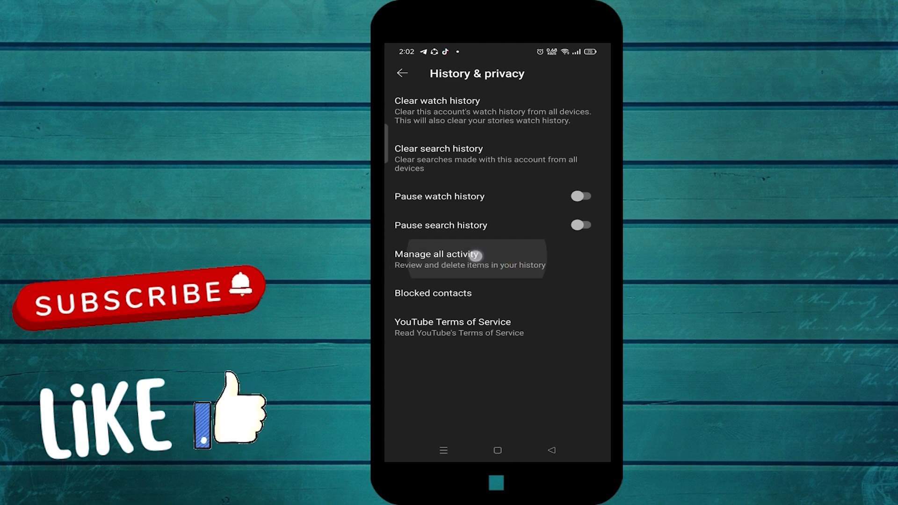
# List your YouTube comments under the Interactions tab of YouTube History in My Activity.
pyautogui.click(437, 253)
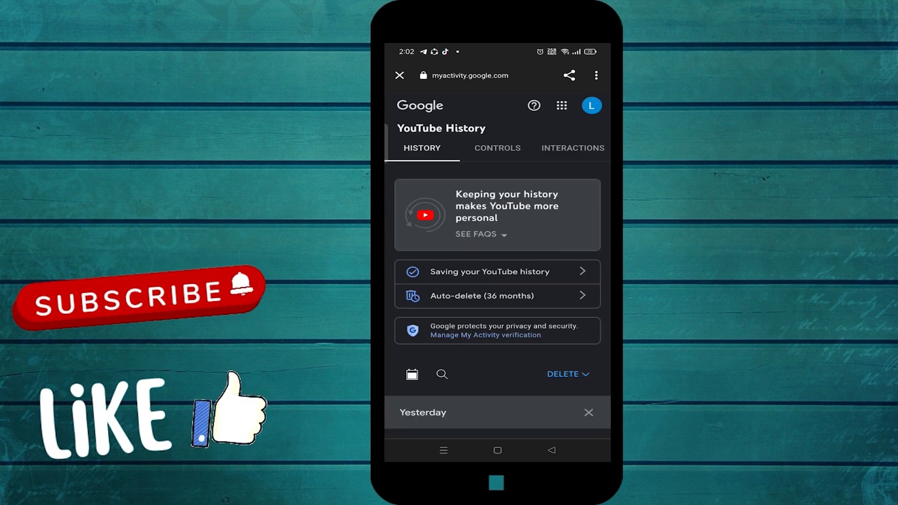
pyautogui.click(572, 148)
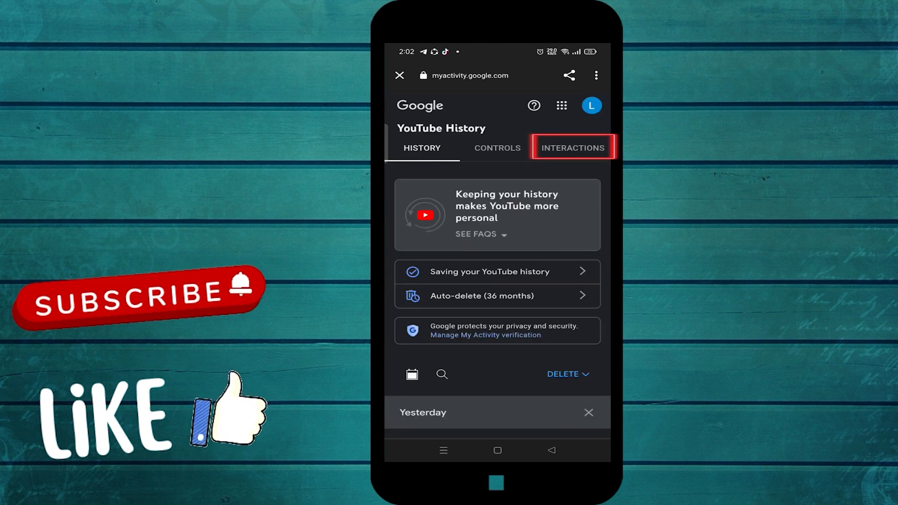
pyautogui.click(572, 148)
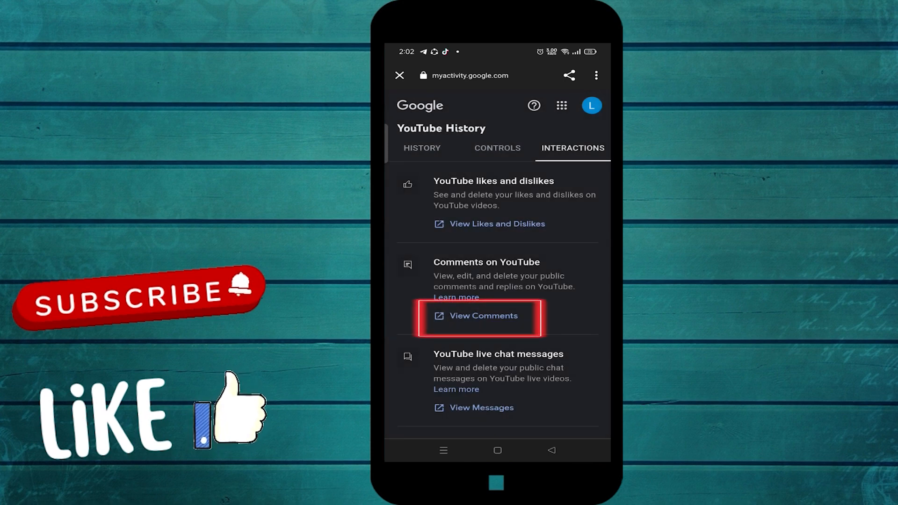
pyautogui.click(483, 316)
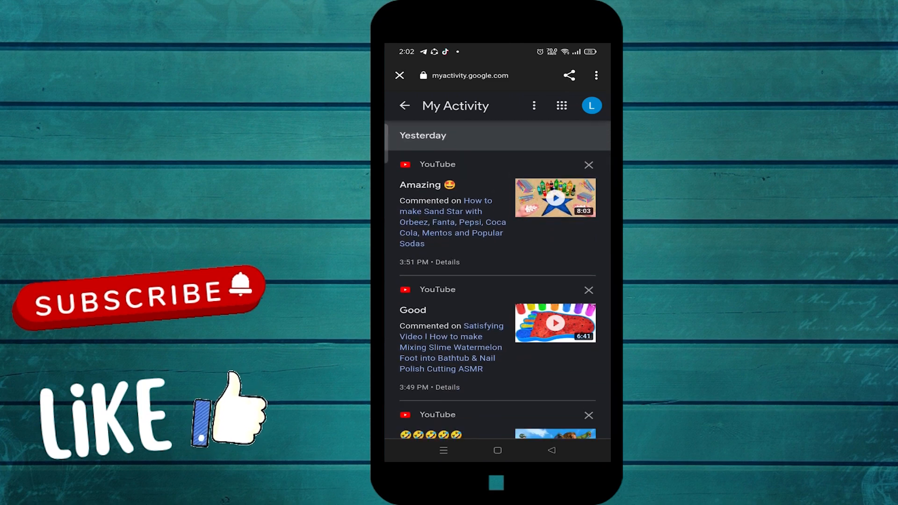
# Delete the listed YouTube comment and go back to the phone's home screen.
pyautogui.click(589, 165)
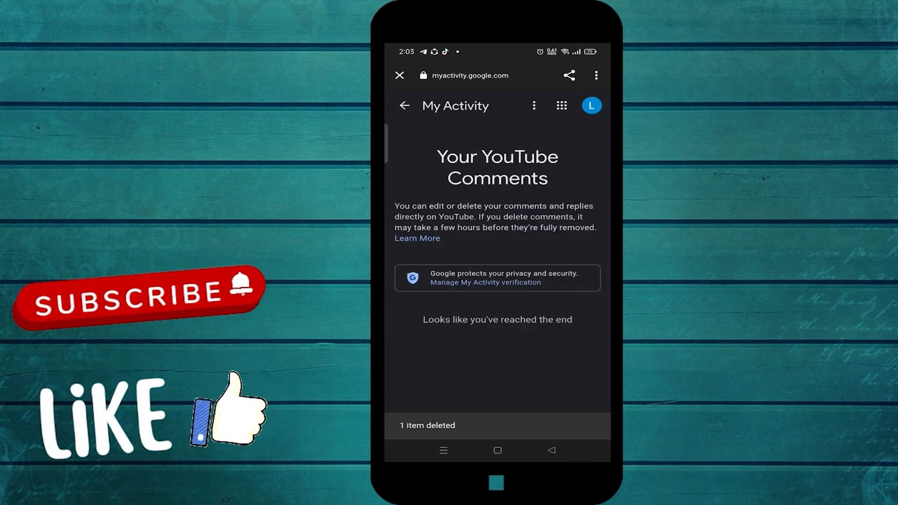
pyautogui.click(399, 75)
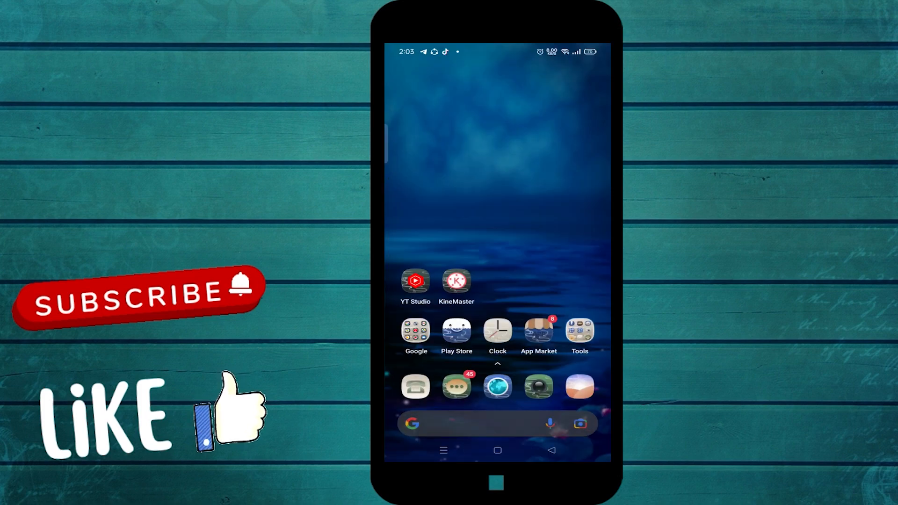